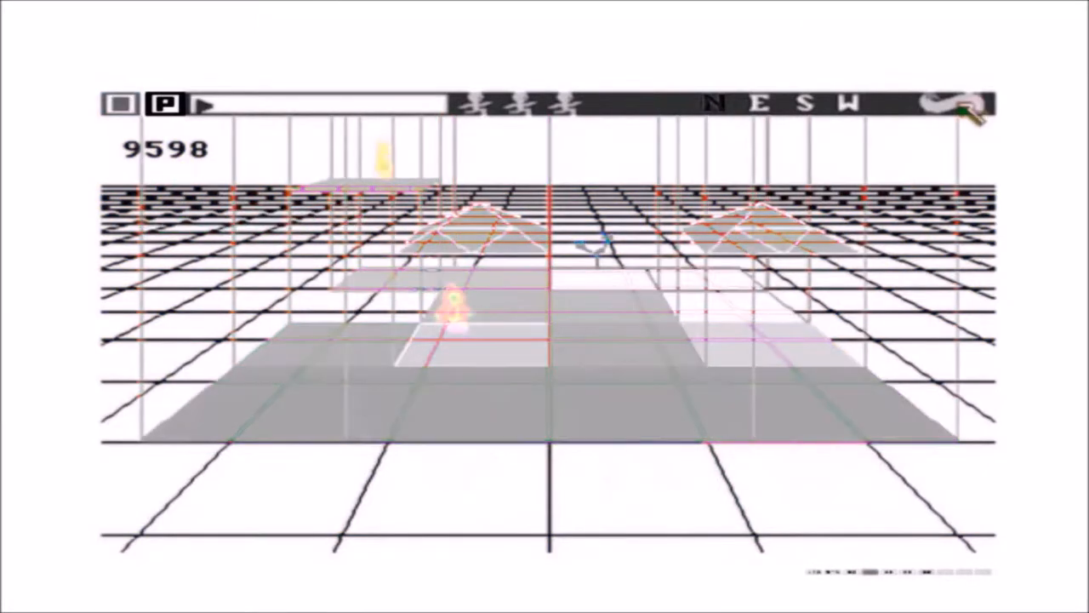
click(200, 104)
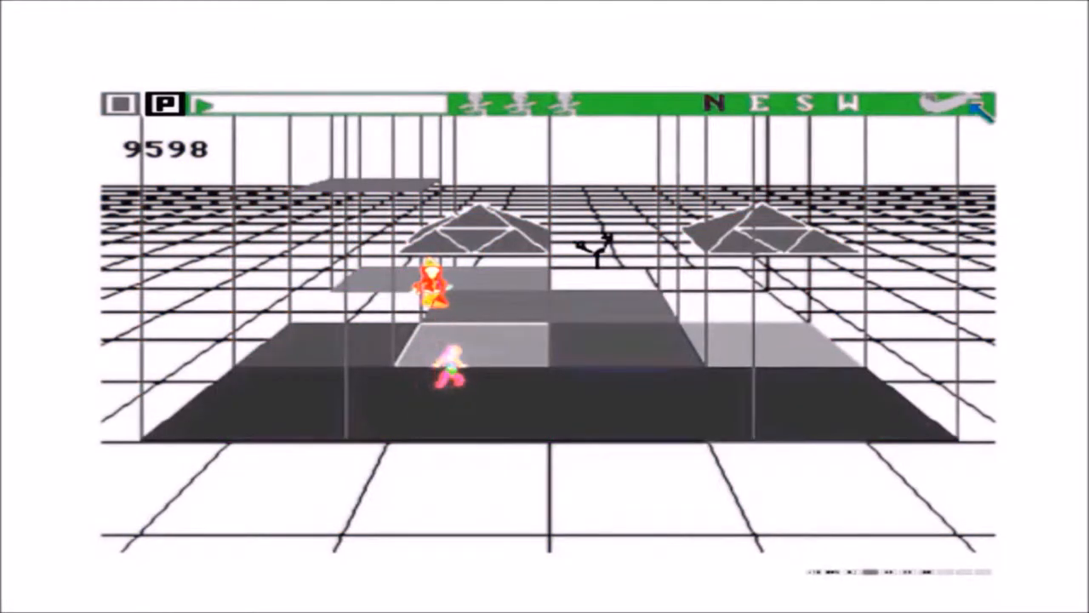